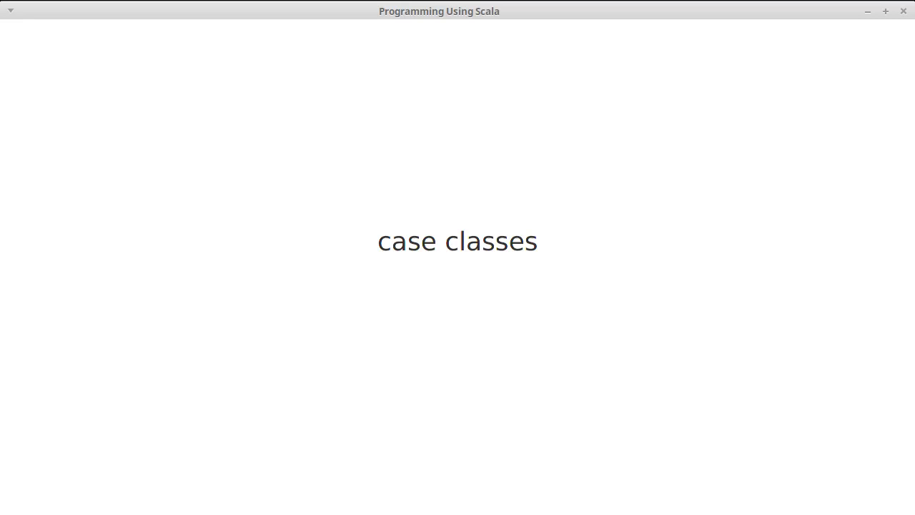
mouse_move(784, 142)
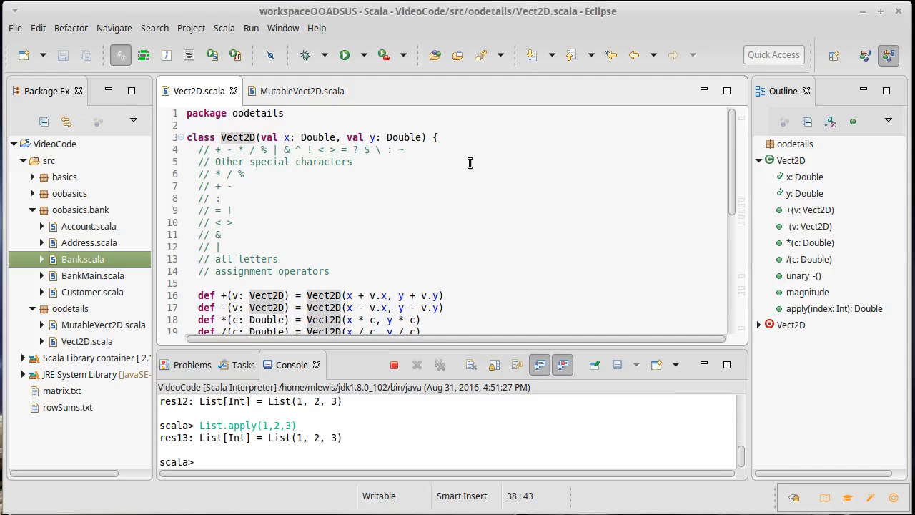
mouse_move(397, 198)
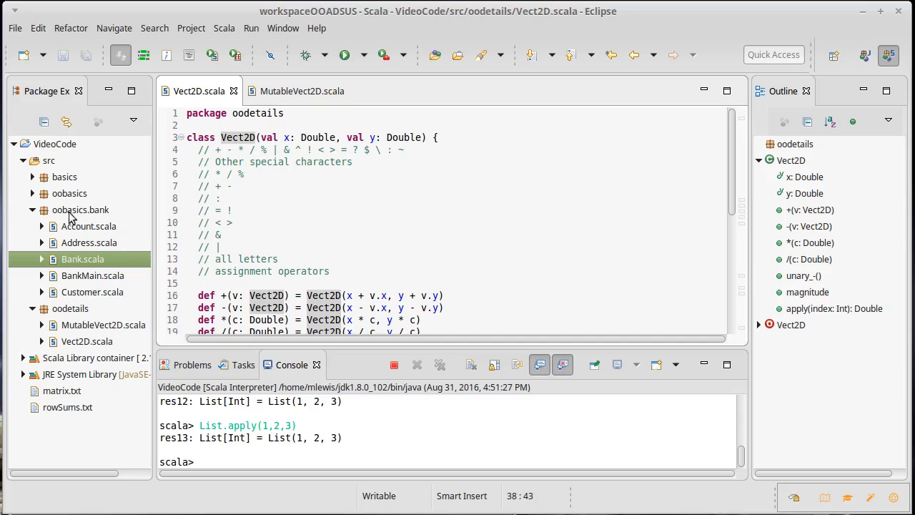
- Create a new Scala class named Vect2Dcc in the oodetails package
right_click(70, 308)
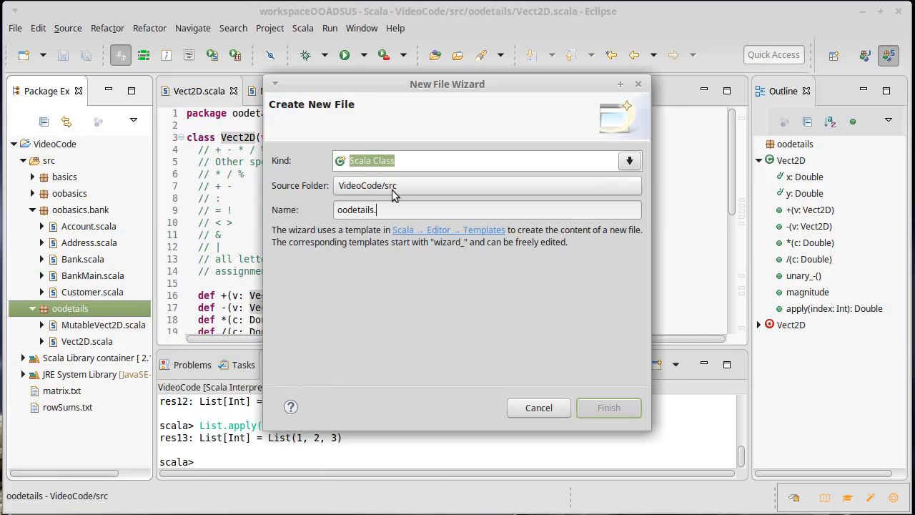
mouse_move(416, 265)
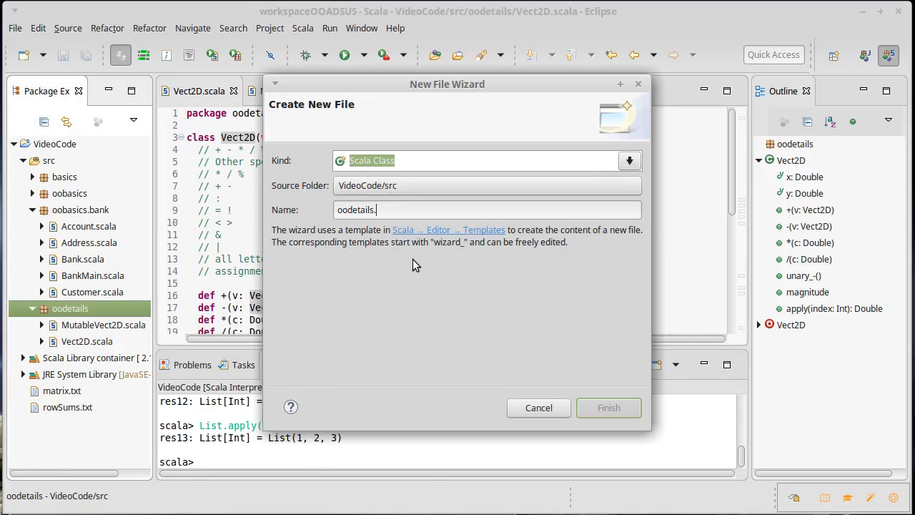
text(Vec)
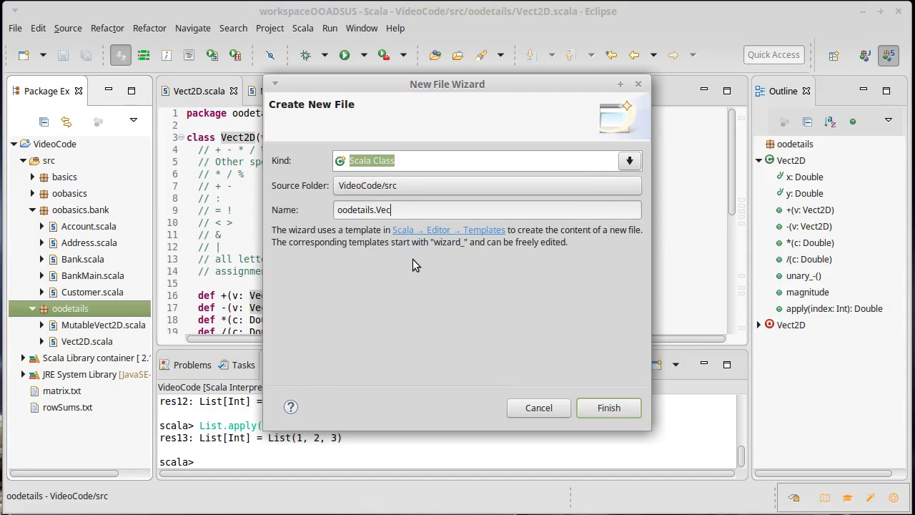
text(t2)
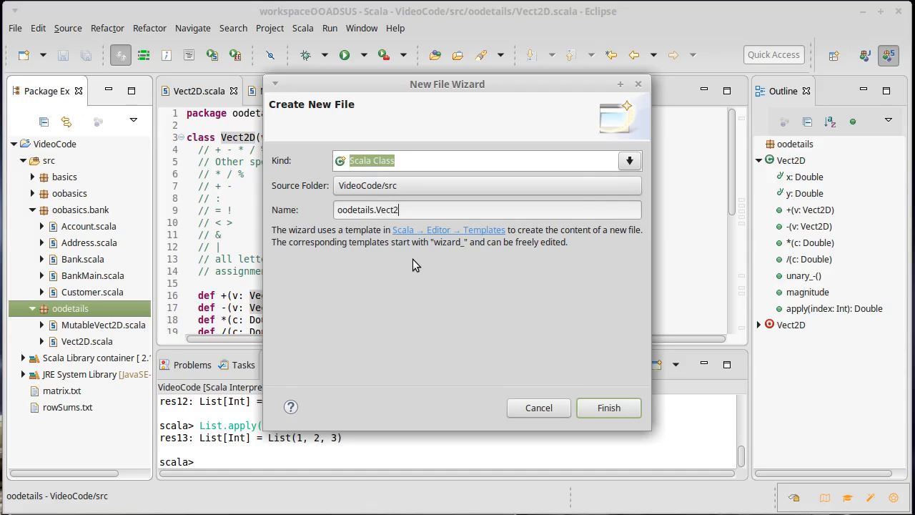
text(Dcc)
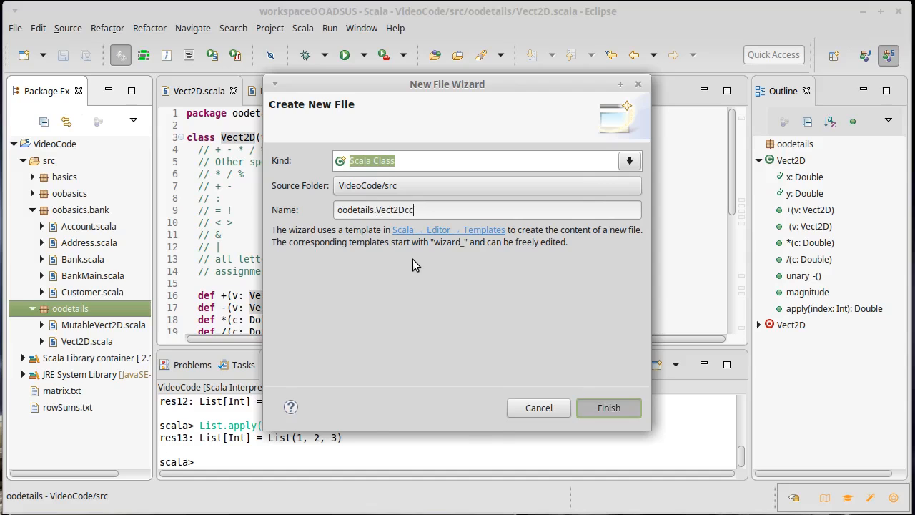
click(608, 408)
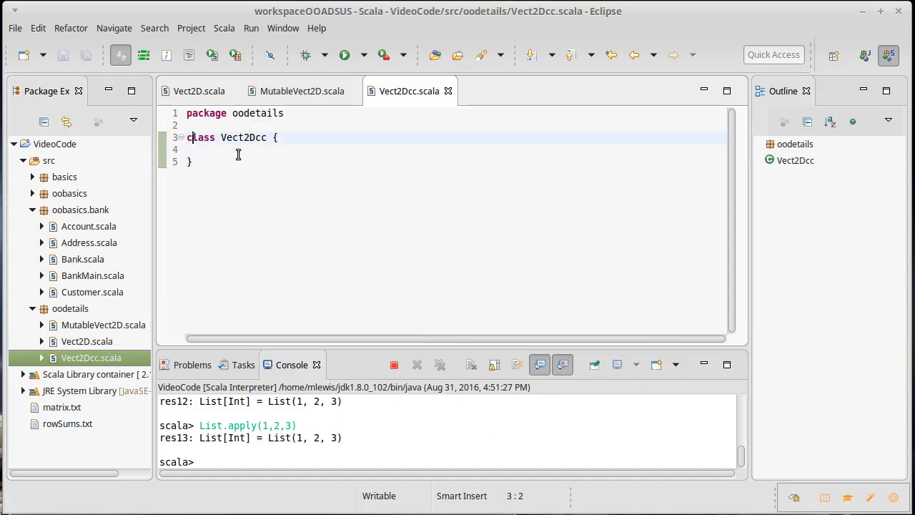
- Declare Vect2Dcc as a case class taking (x: Double, y: Double)
text(case)
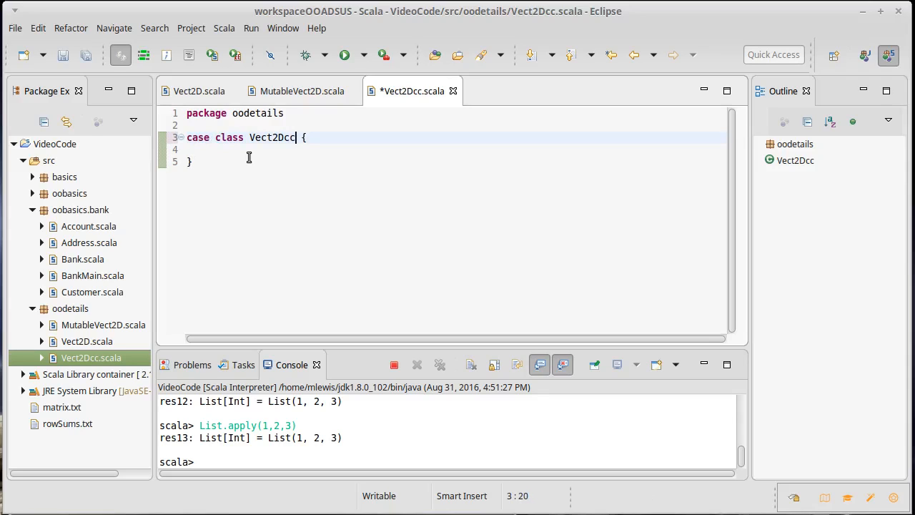
text(())
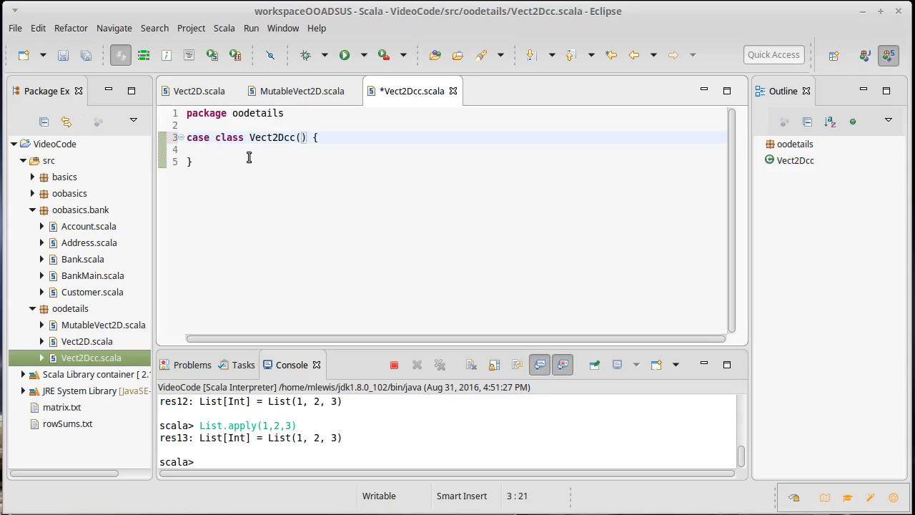
text(x: Double, y)
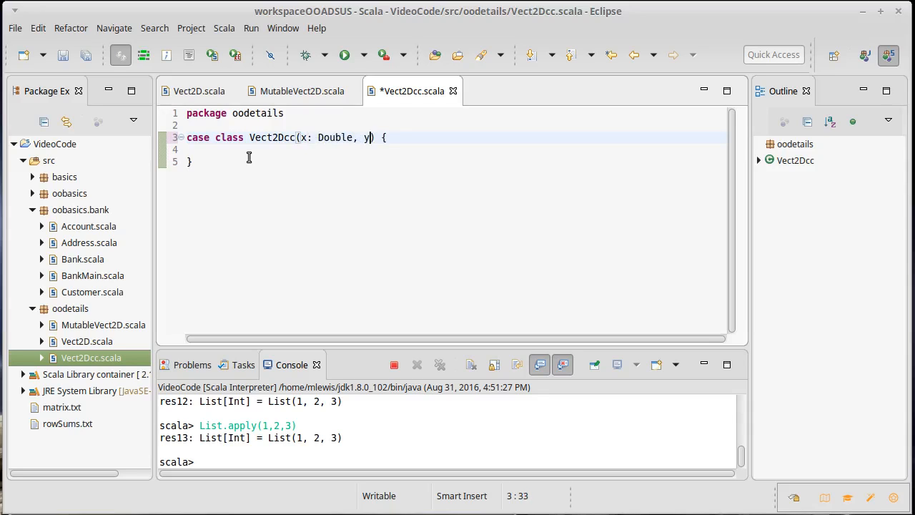
text(: Double)
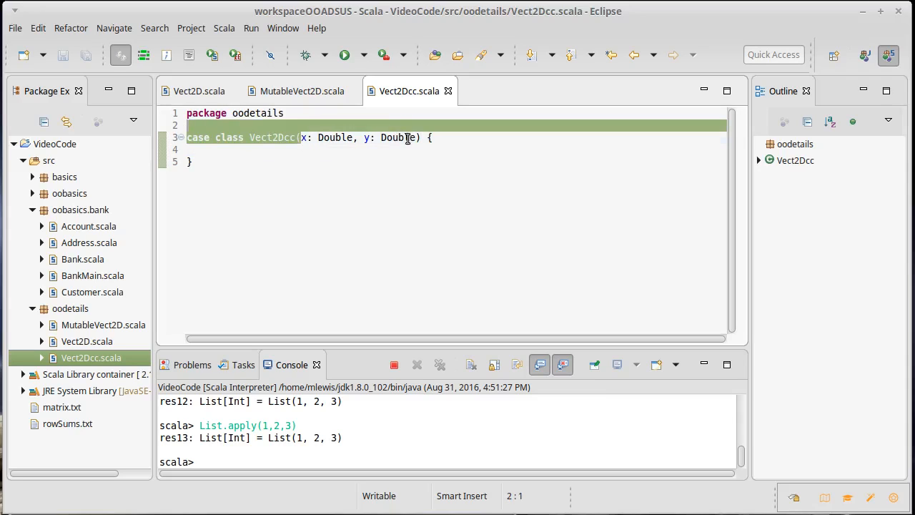
click(267, 149)
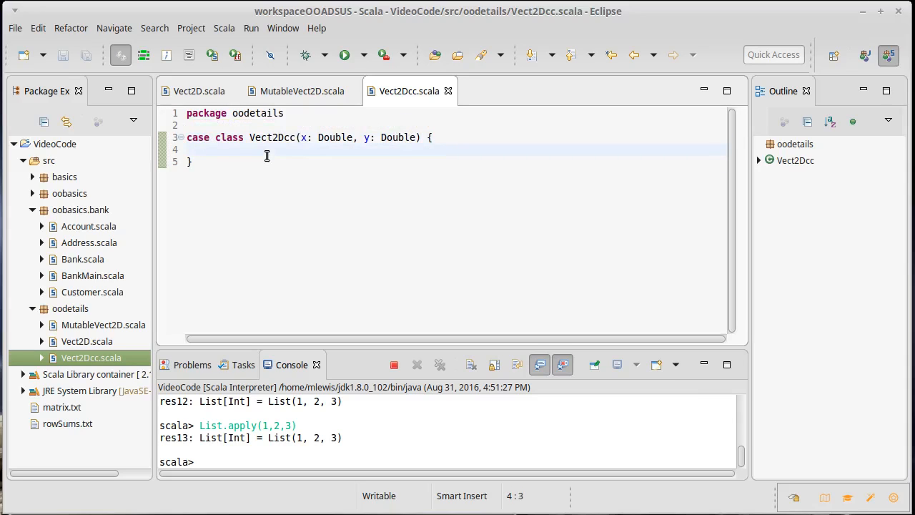
text(v1 == v2)
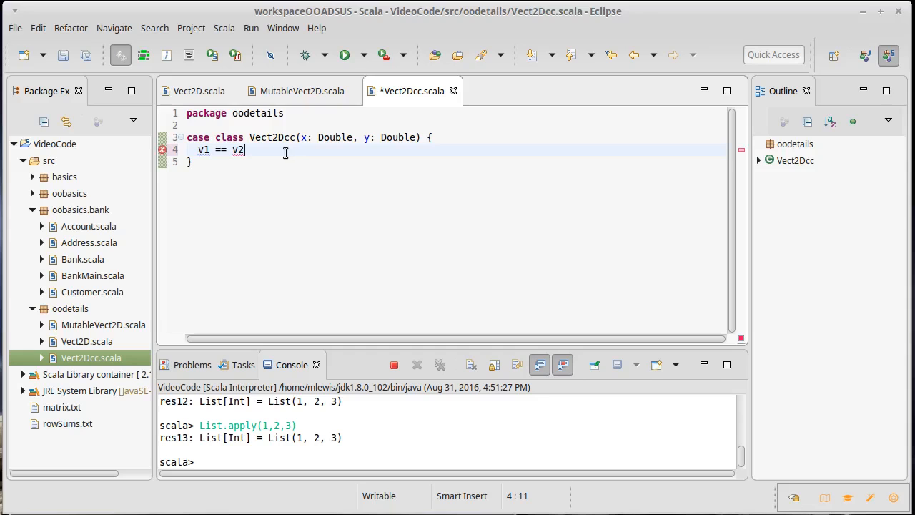
click(198, 91)
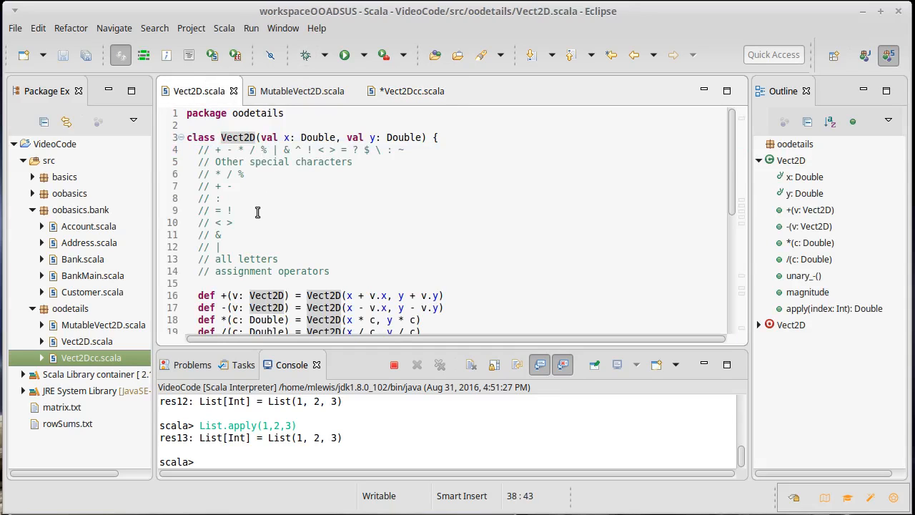
scroll(down, 3)
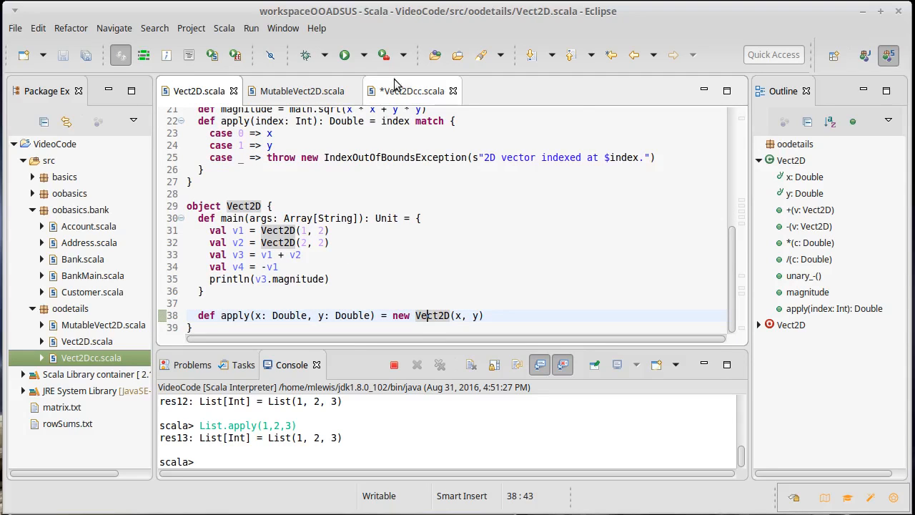
mouse_move(407, 96)
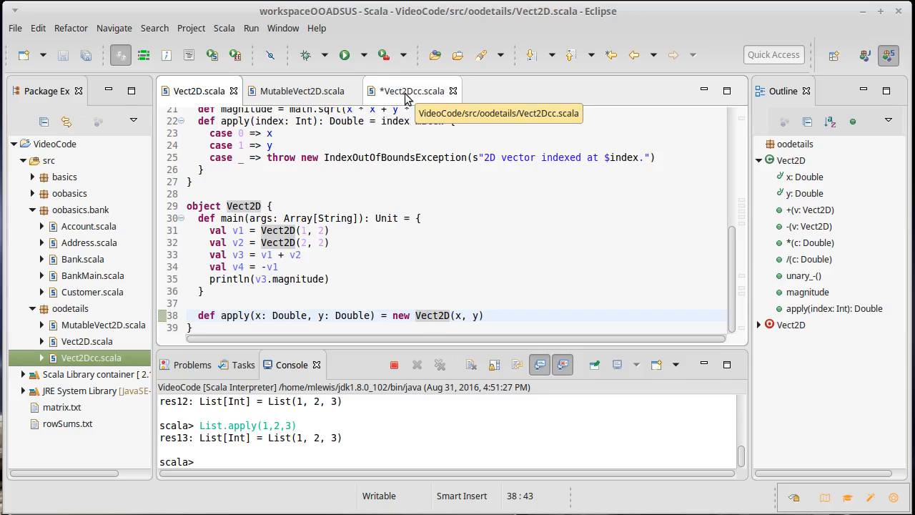
click(411, 91)
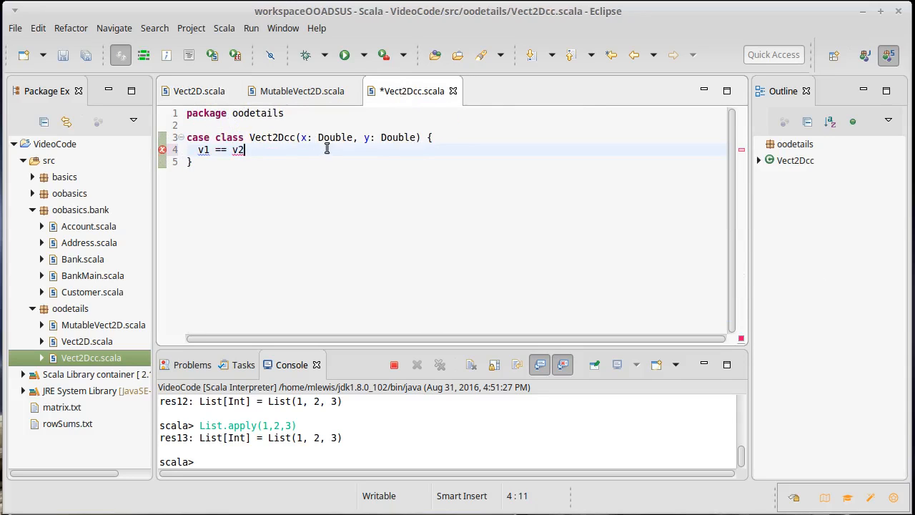
key(BackSpace)
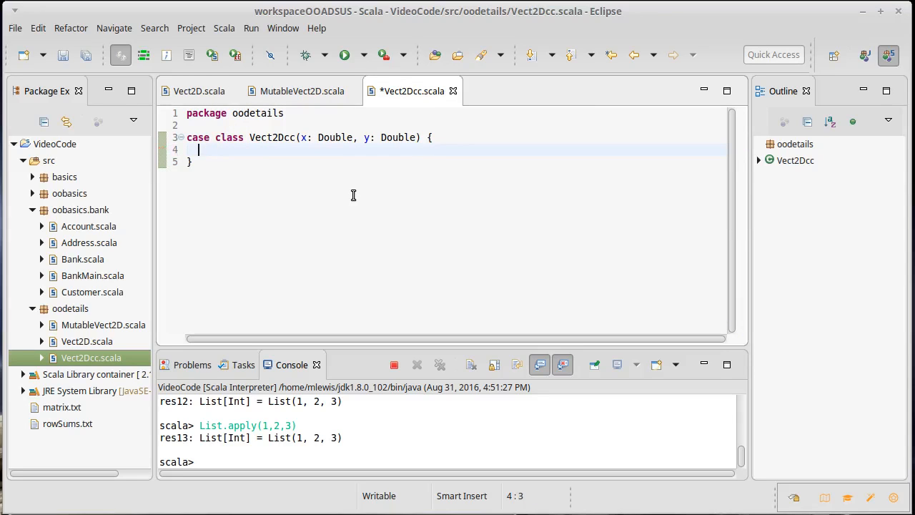
mouse_move(199, 91)
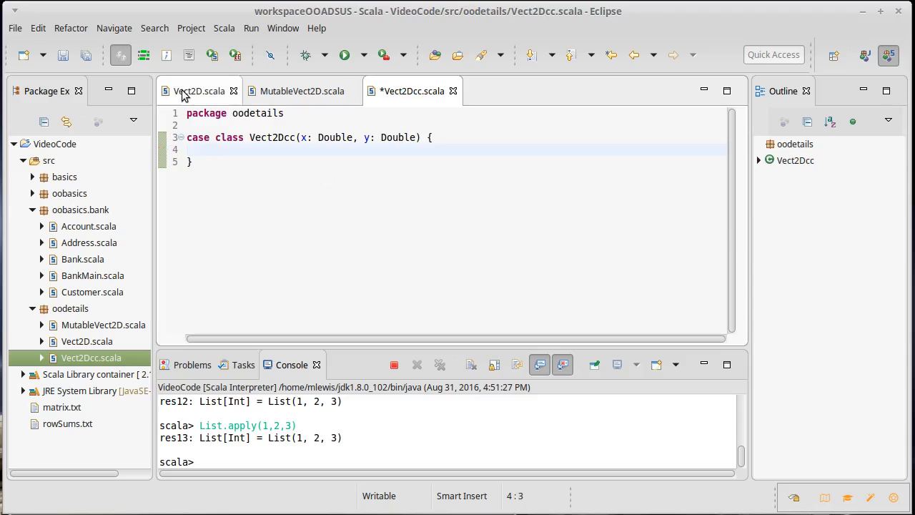
- Add println(v3) to the end of Vect2D's main method
click(199, 91)
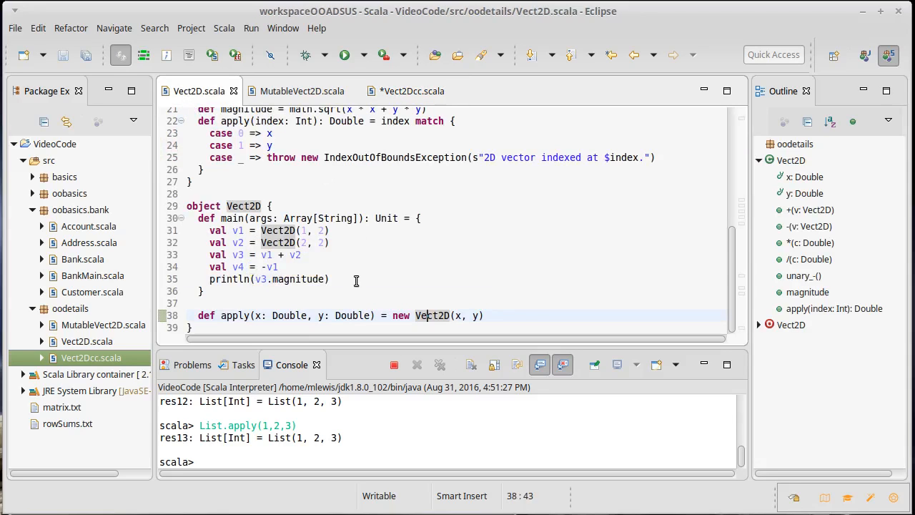
text(print)
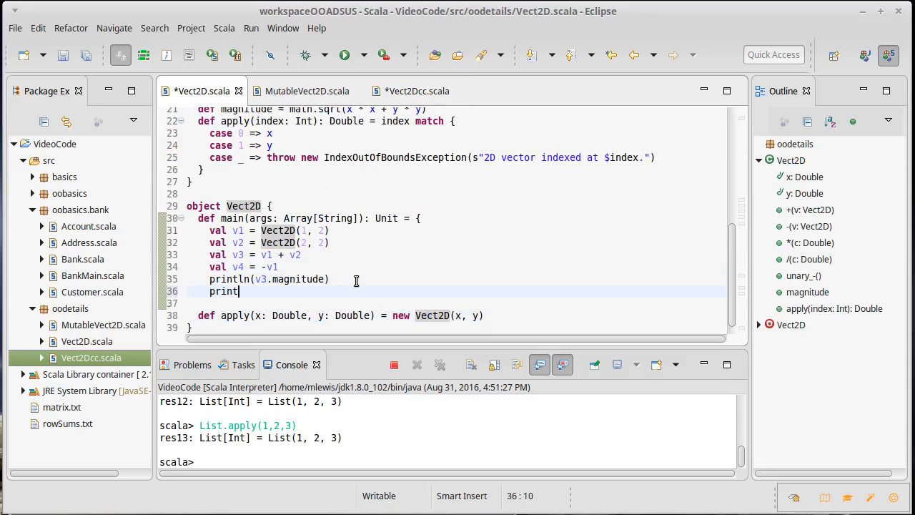
text(ln(v)
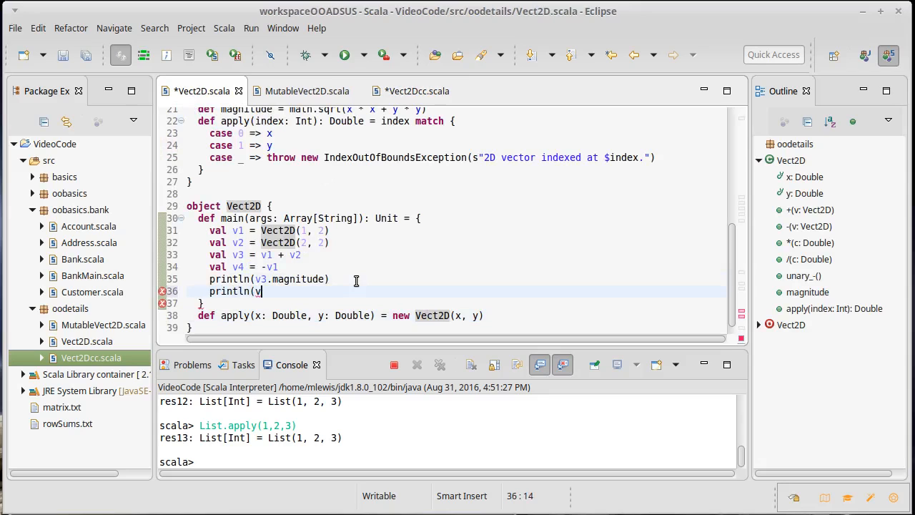
text(3))
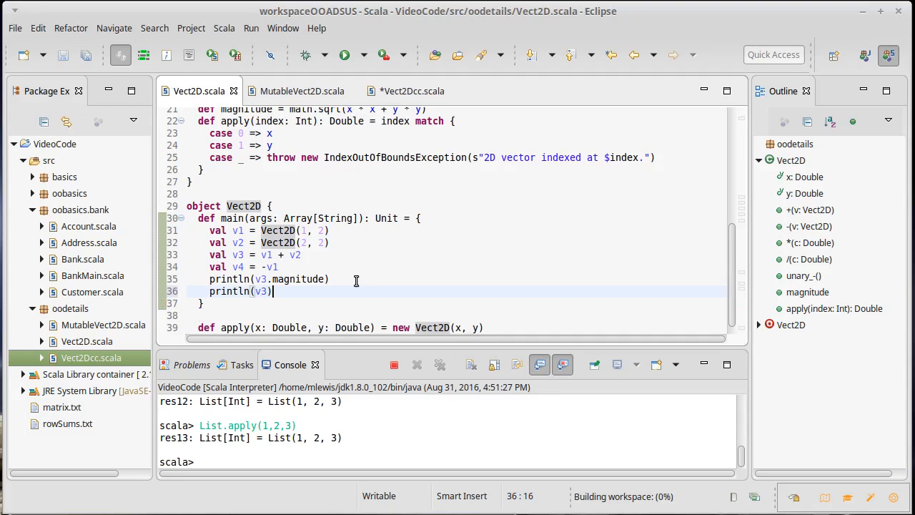
- Run Vect2D, saving Vect2Dcc.scala, so the console shows 5.0 and oodetails.Vect2D@7d4991ad
click(344, 54)
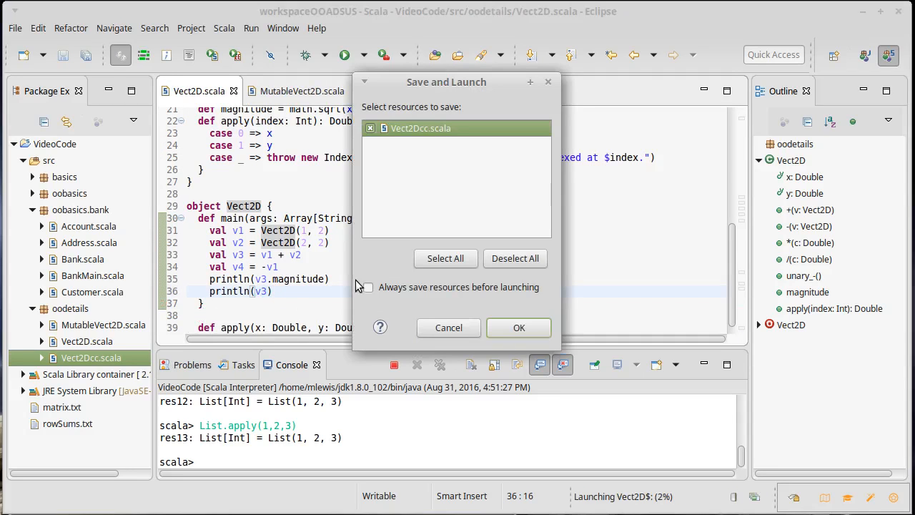
click(520, 327)
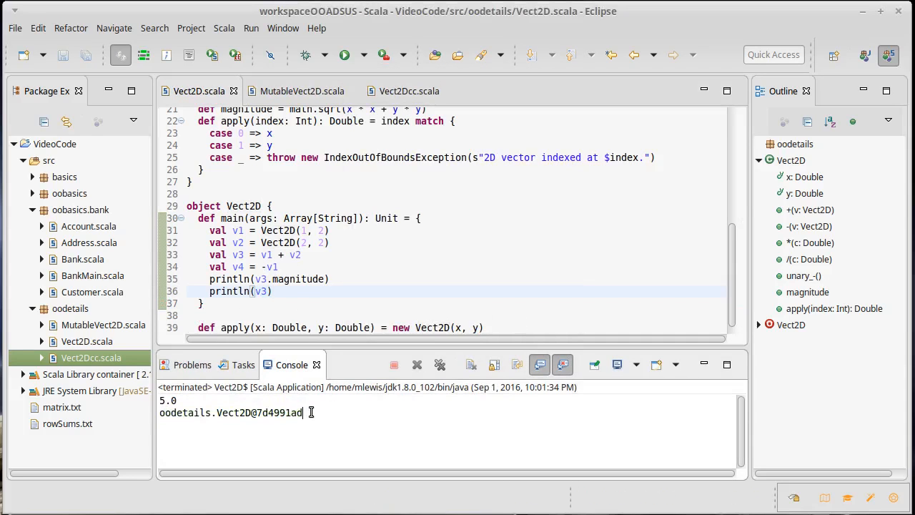
click(247, 230)
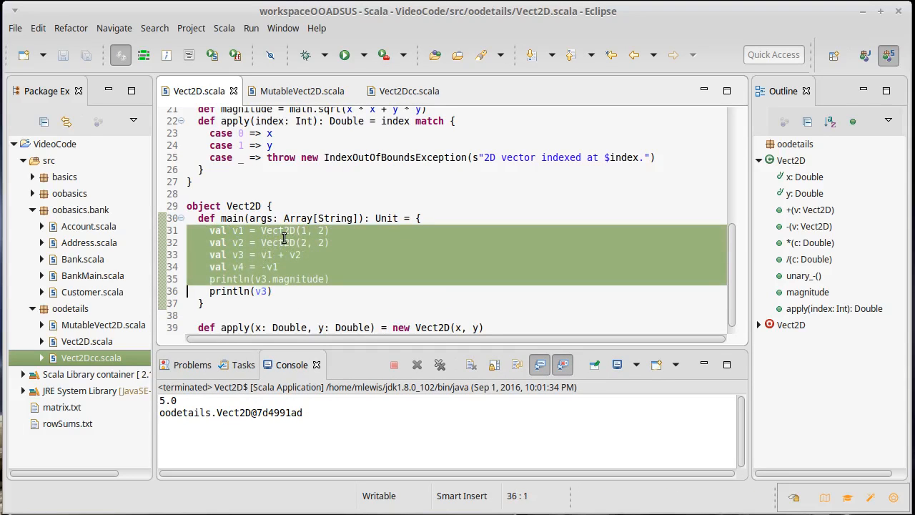
- Write object Vect2Dcc with def main(args: Array[String]) and its closing braces
click(409, 91)
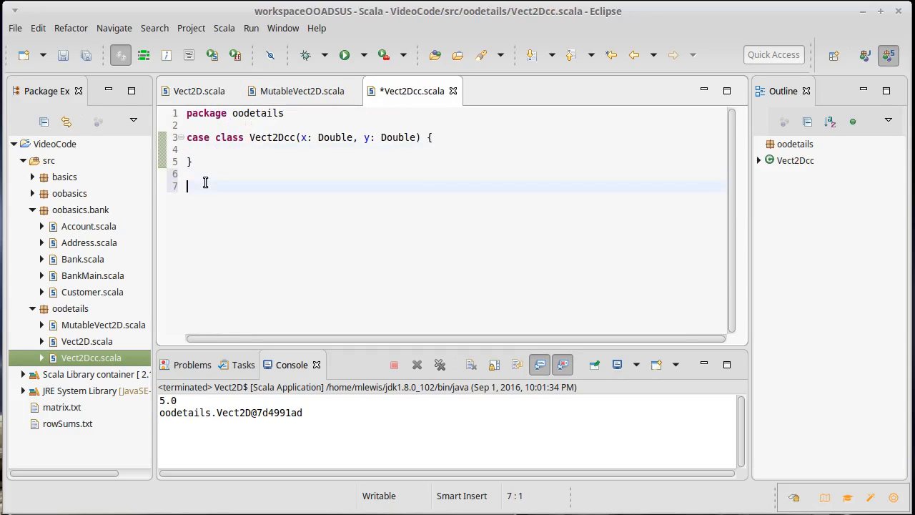
text(object Vect2D)
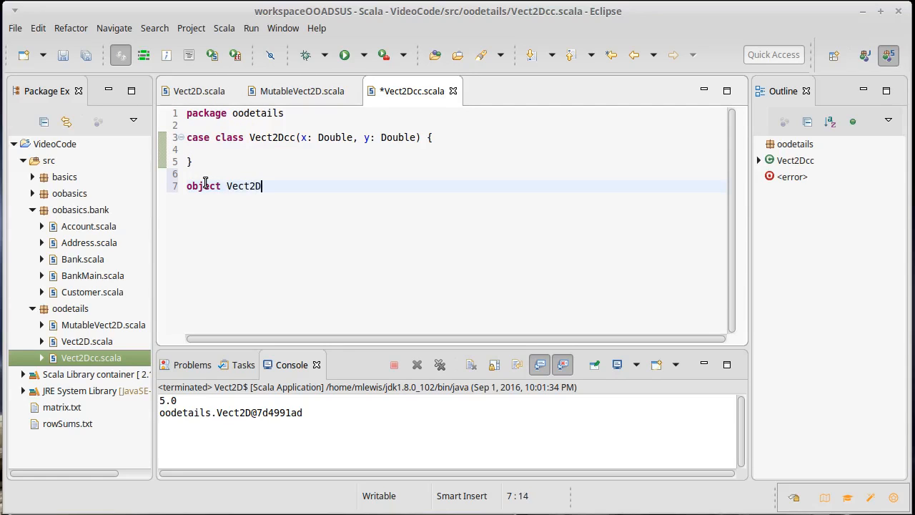
text(cc)
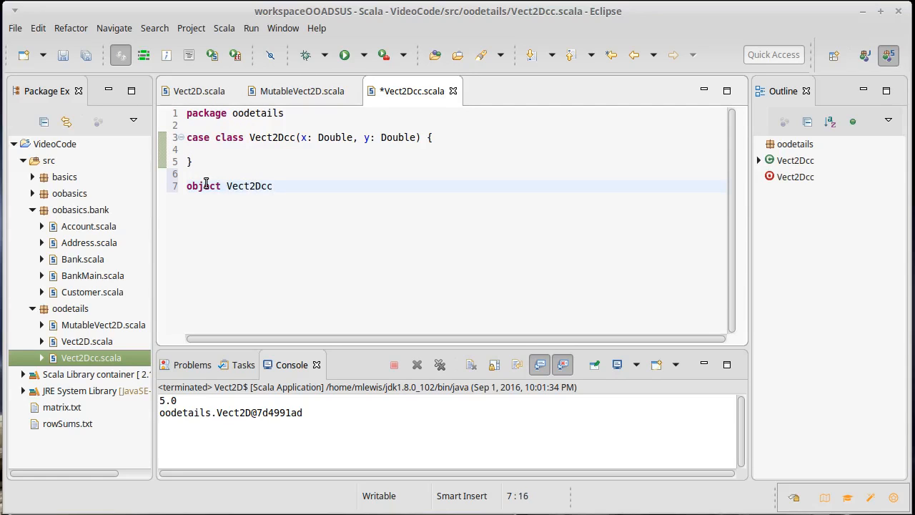
text({)
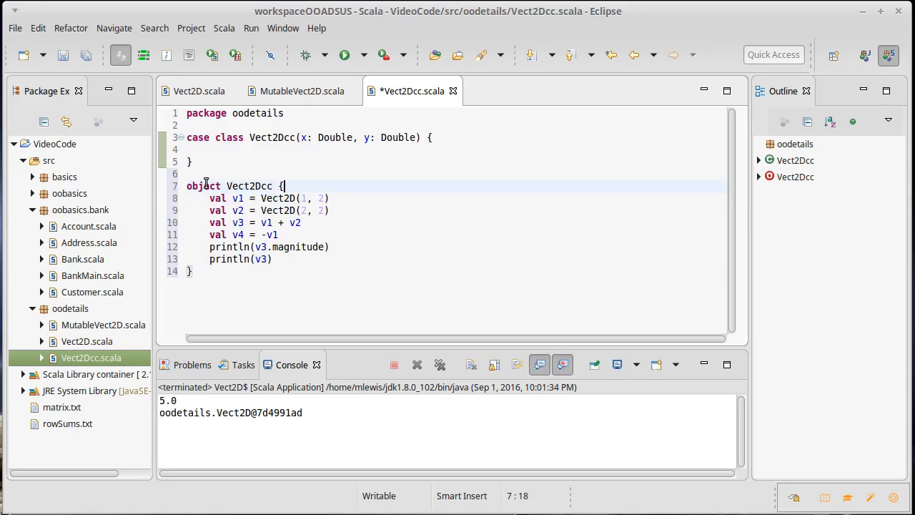
text(def main(ar)
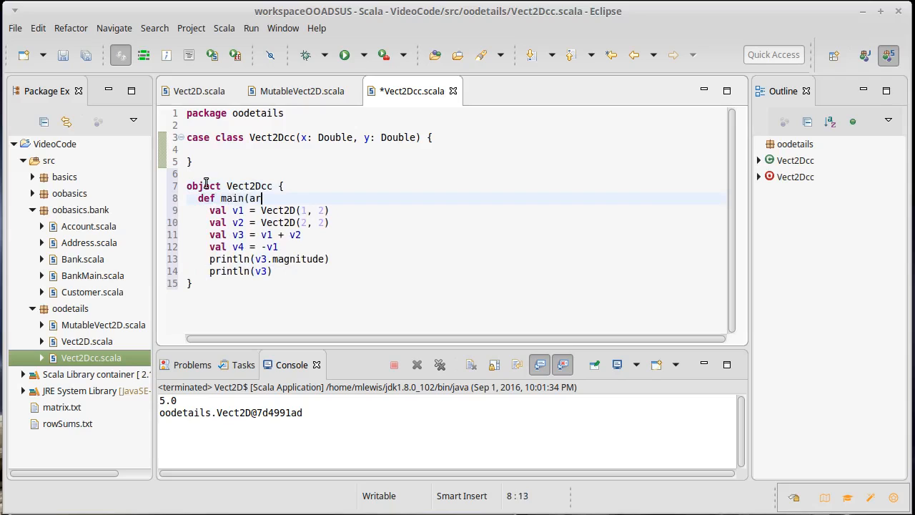
text(gs(Arr)
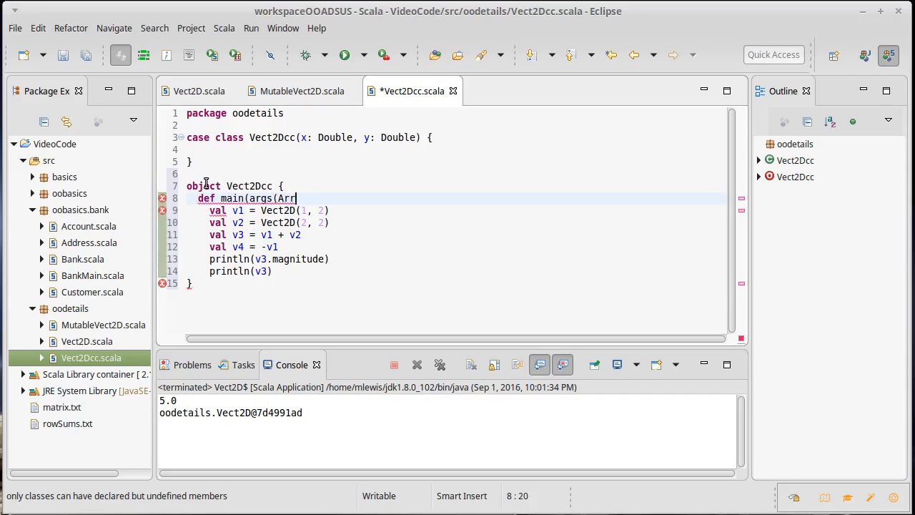
key(BackSpace)
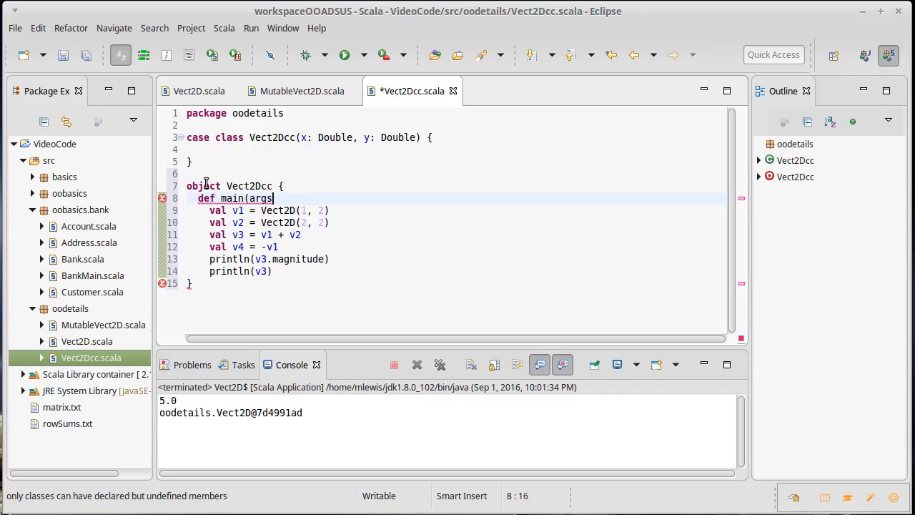
text(: Array[String]): Unit = {)
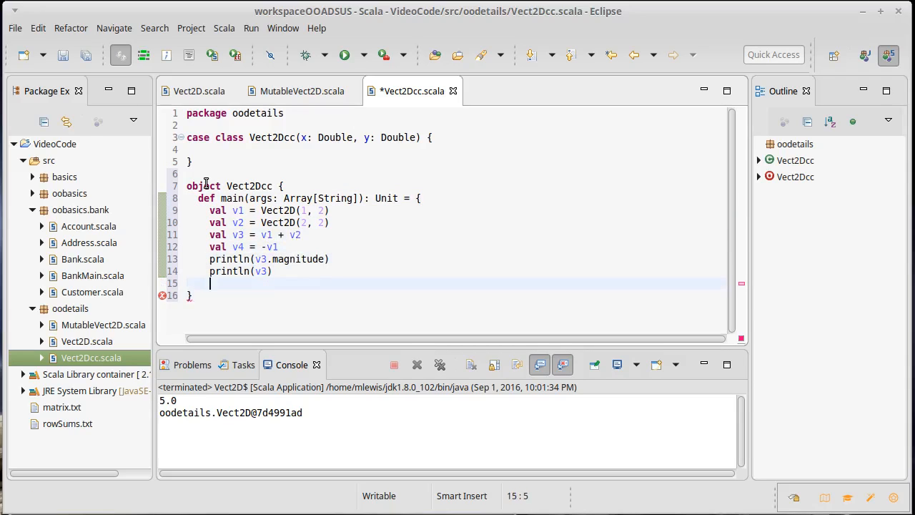
text(})
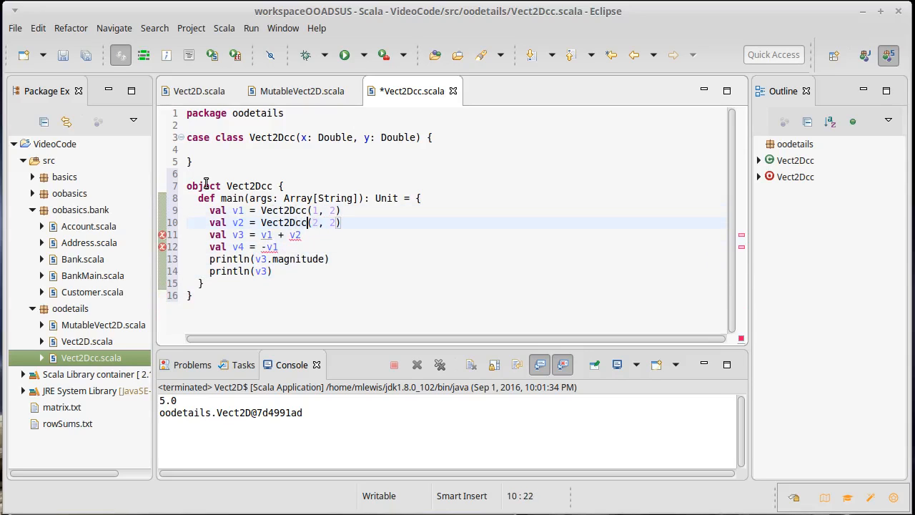
- Copy the operator, magnitude and apply methods from Vect2D.scala into the Vect2Dcc case class
click(199, 91)
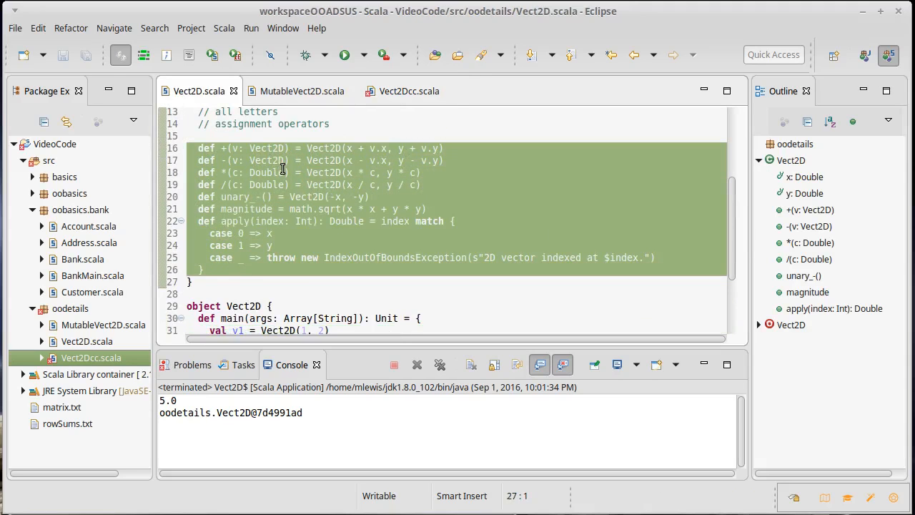
click(409, 91)
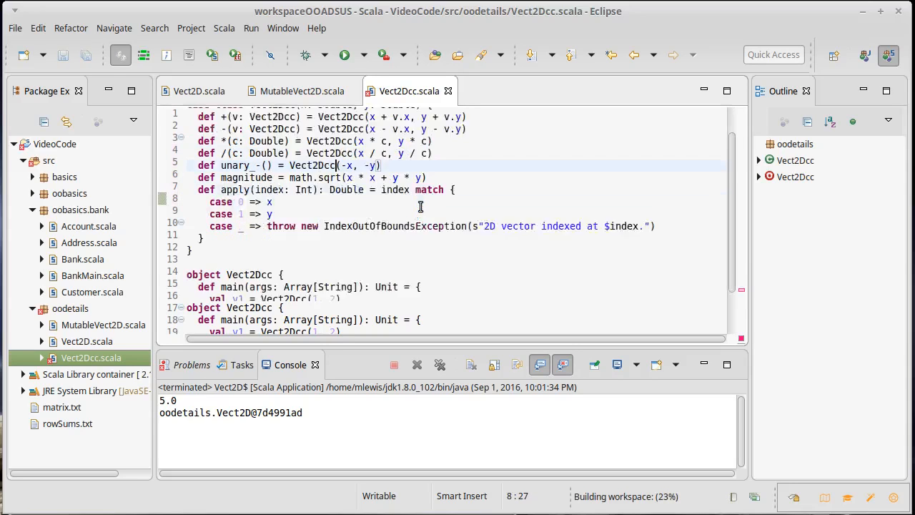
scroll(down, 3)
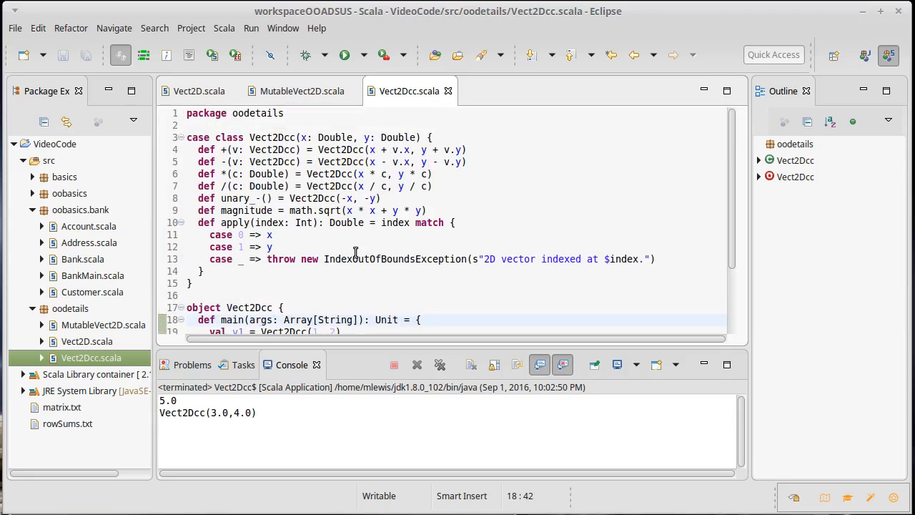
- Compare with Vect2D.scala, then return to the Vect2Dcc case class header line
click(198, 90)
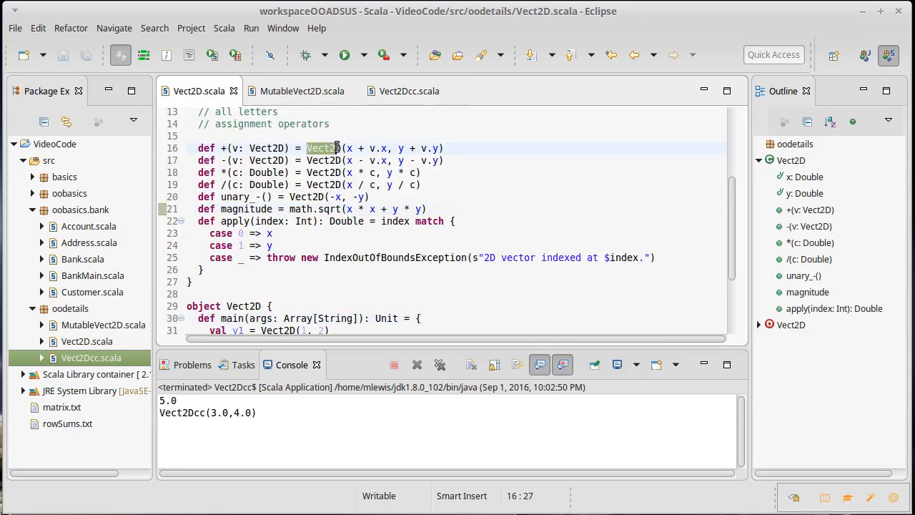
scroll(down, 3)
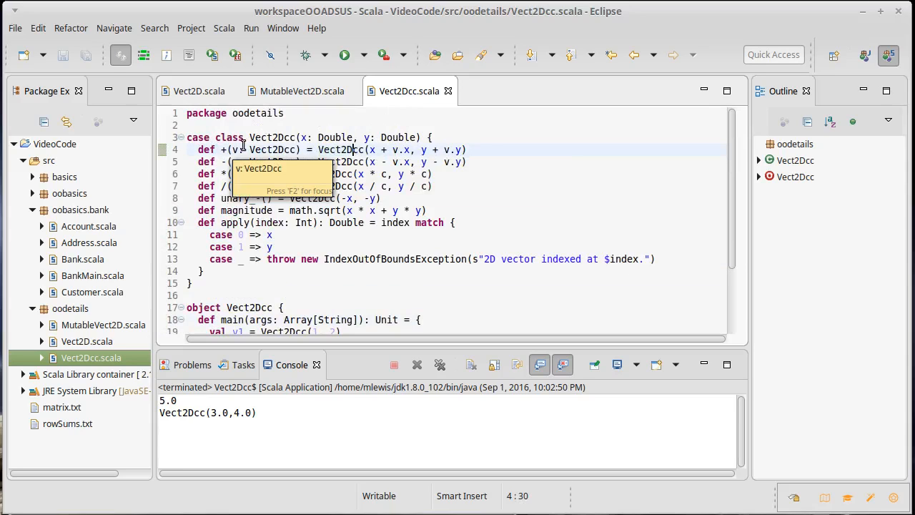
mouse_move(558, 197)
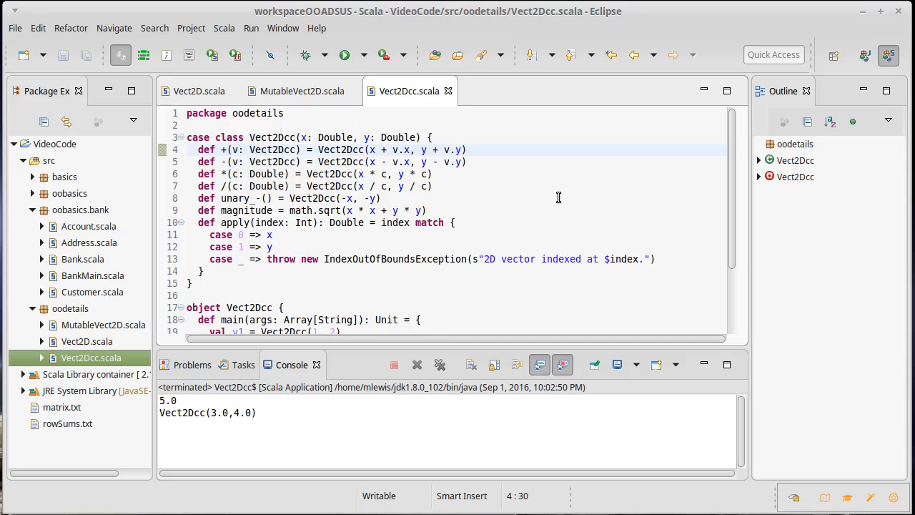
mouse_move(559, 198)
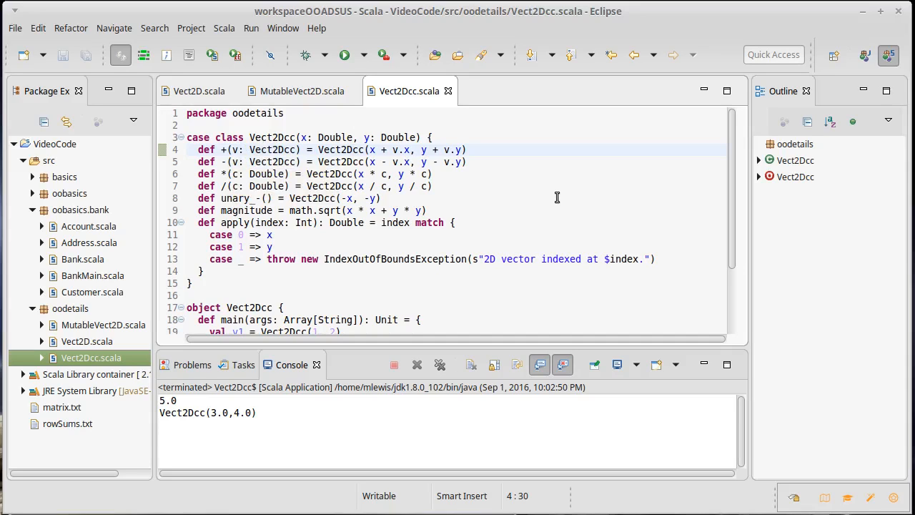
click(353, 149)
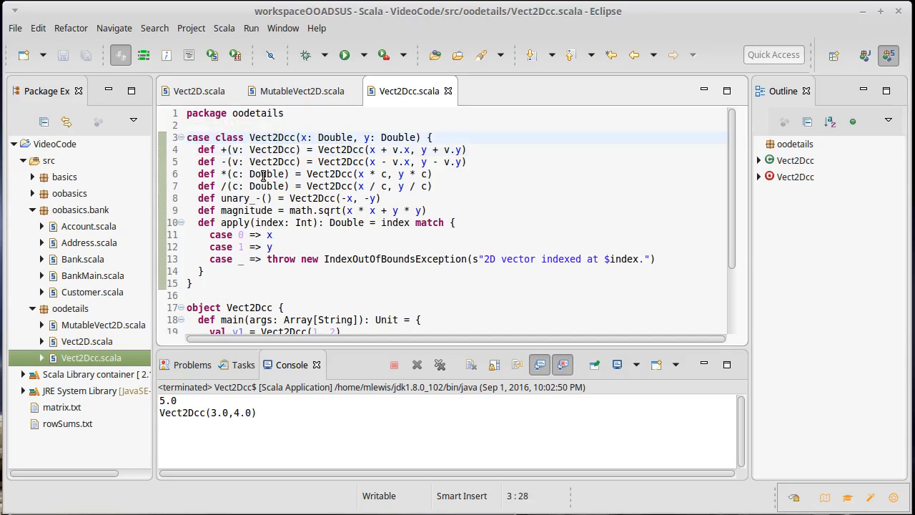
click(199, 91)
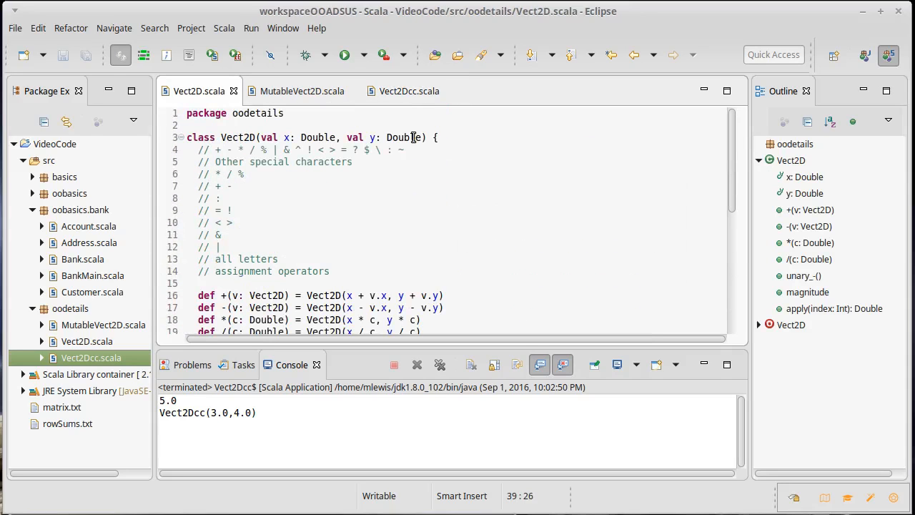
mouse_move(409, 91)
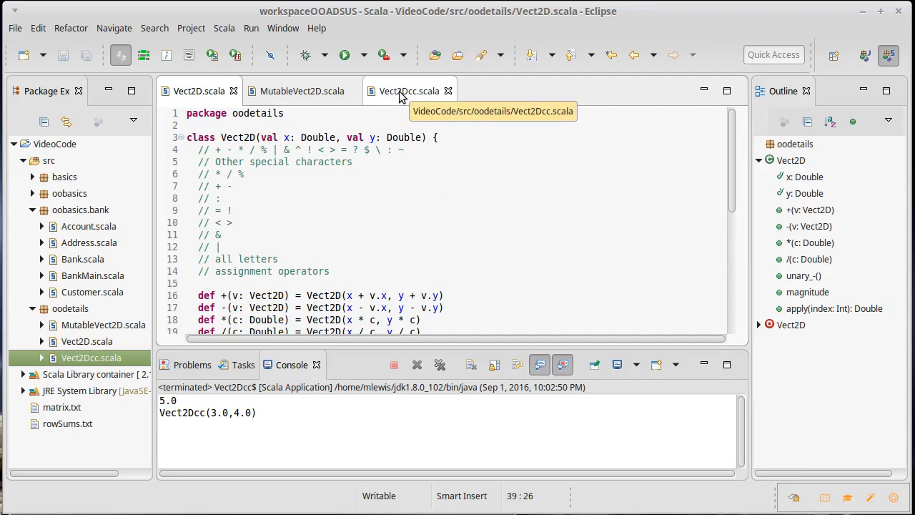
click(409, 90)
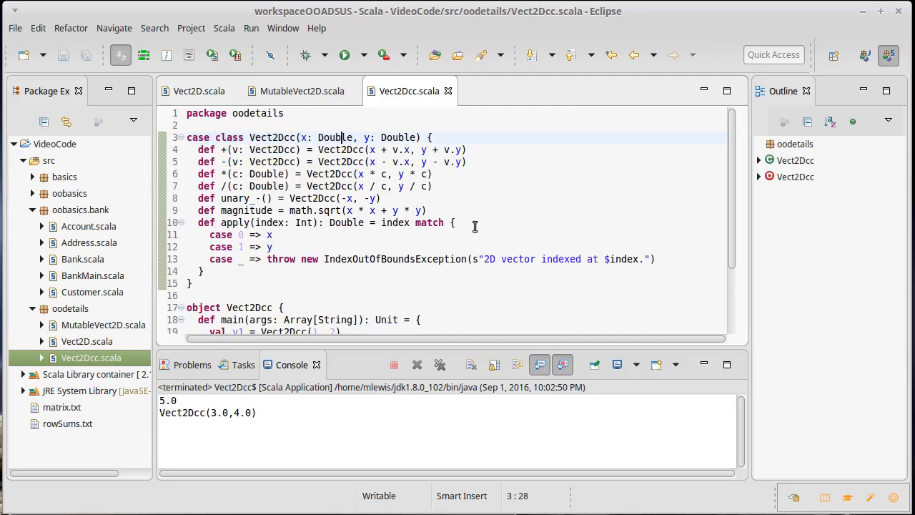
mouse_move(304, 234)
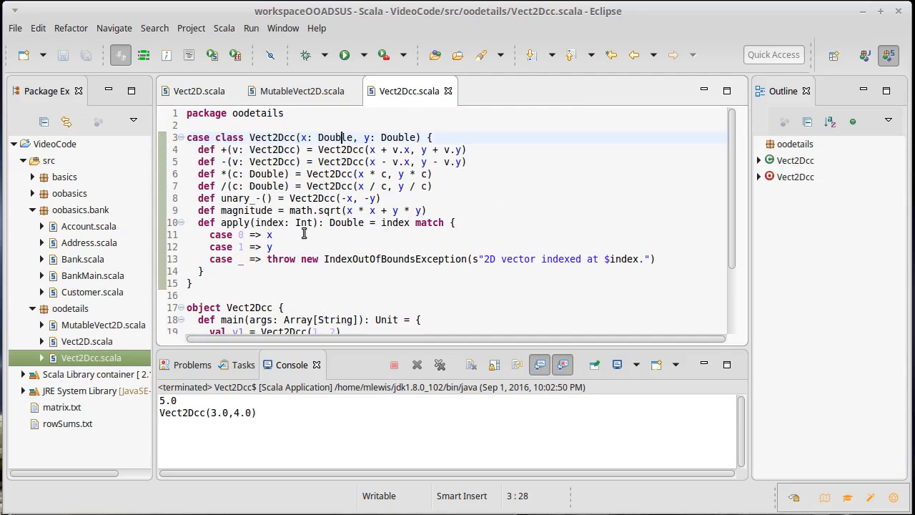
mouse_move(274, 223)
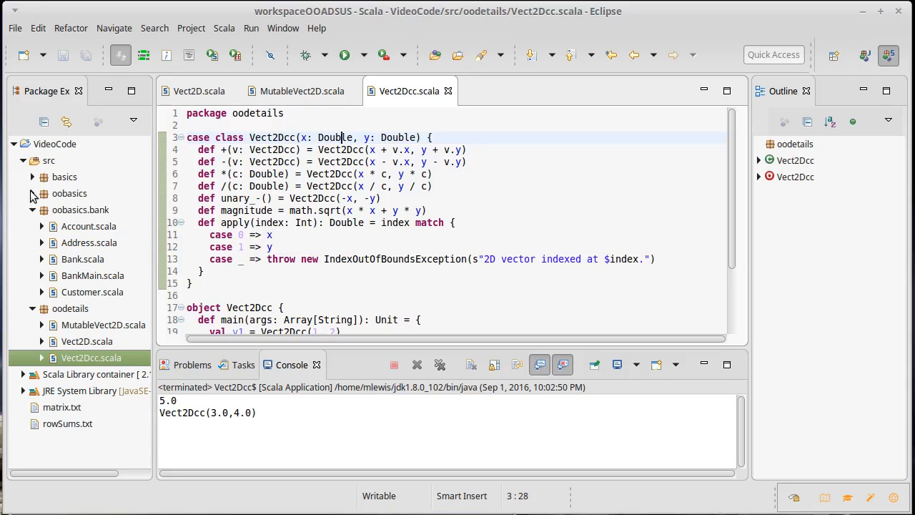
click(33, 176)
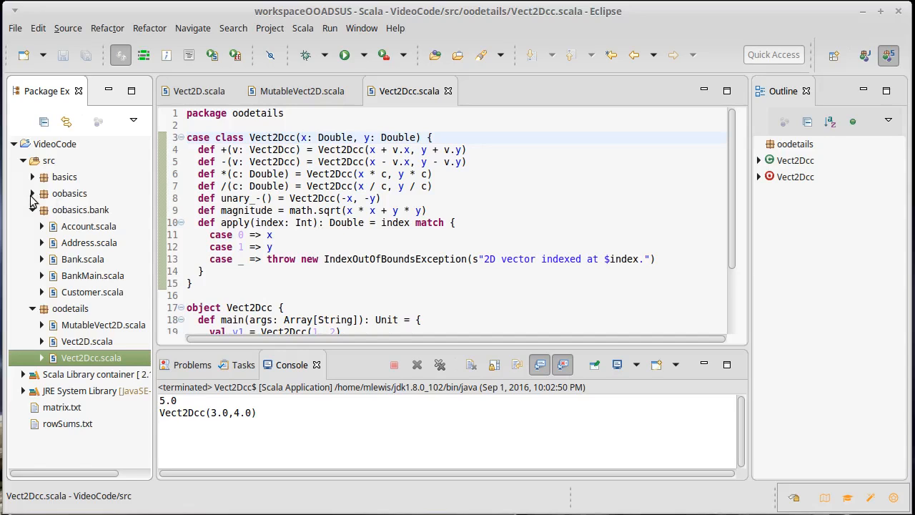
- Expand oobasics and open Student.scala, scrolling through its source
click(32, 193)
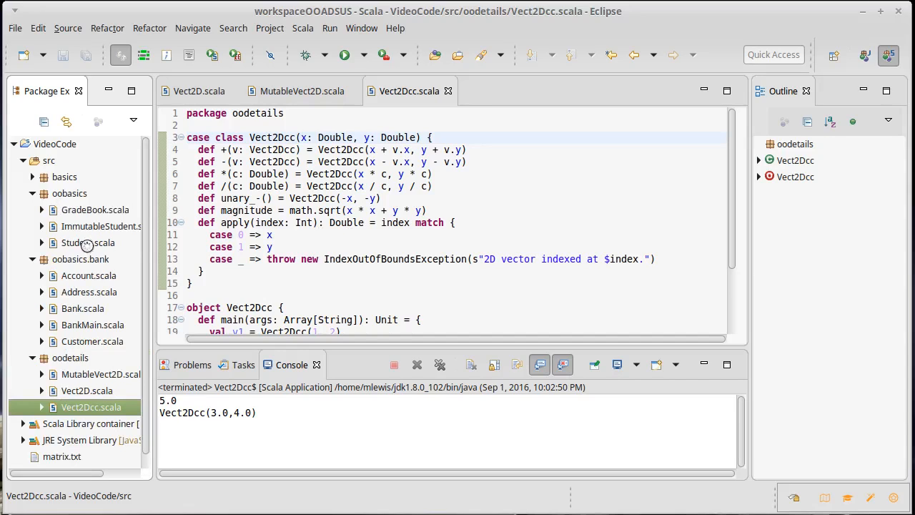
double_click(87, 243)
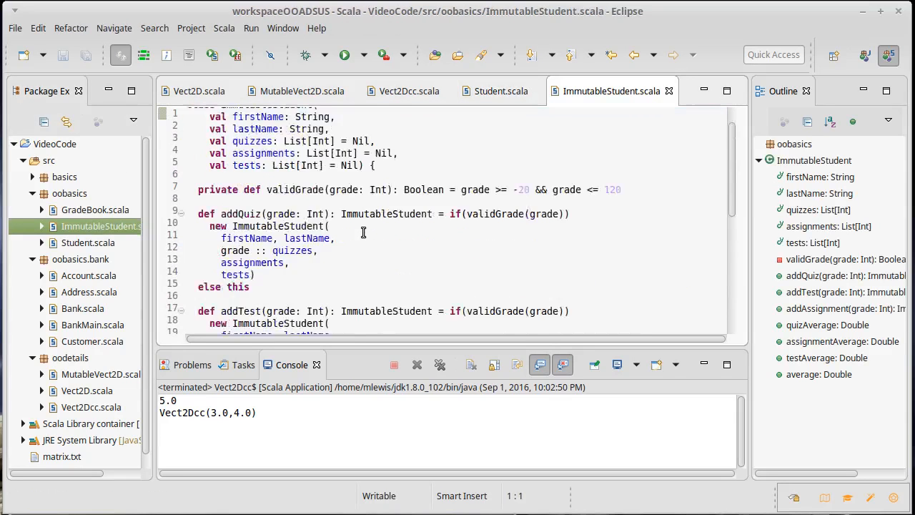
scroll(down, 3)
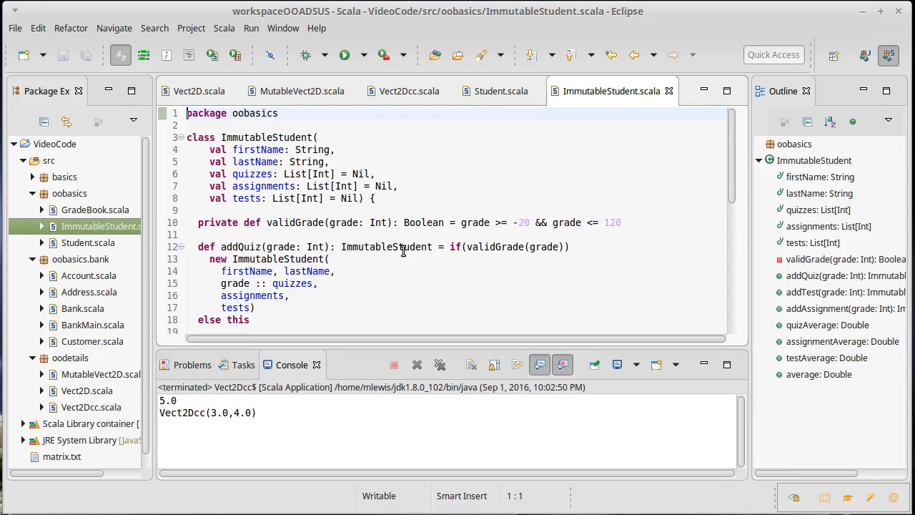
mouse_move(386, 272)
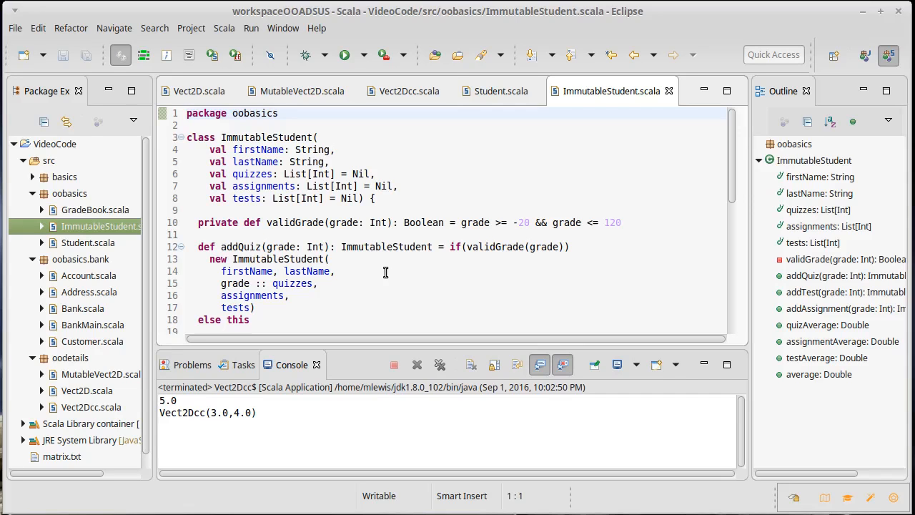
- Append v3.copy(y = 99) after println(v3) in Vect2Dcc's main and save
click(409, 91)
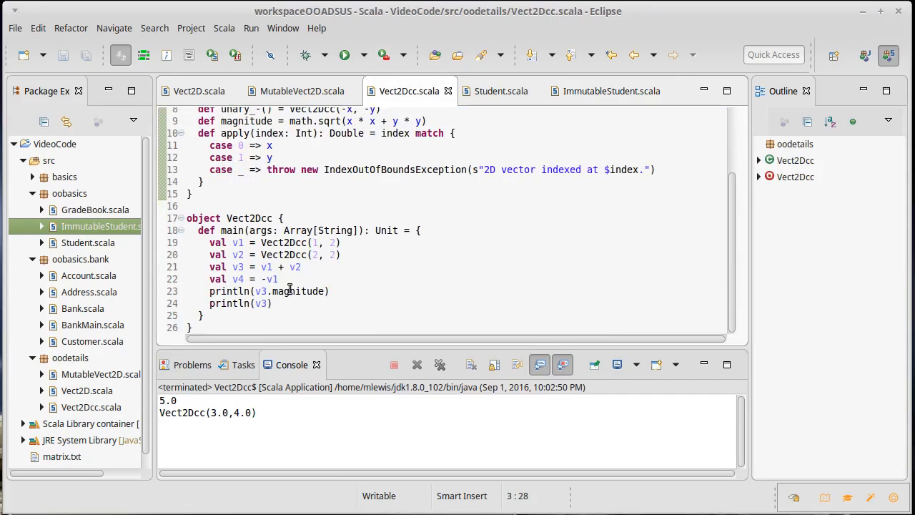
click(272, 303)
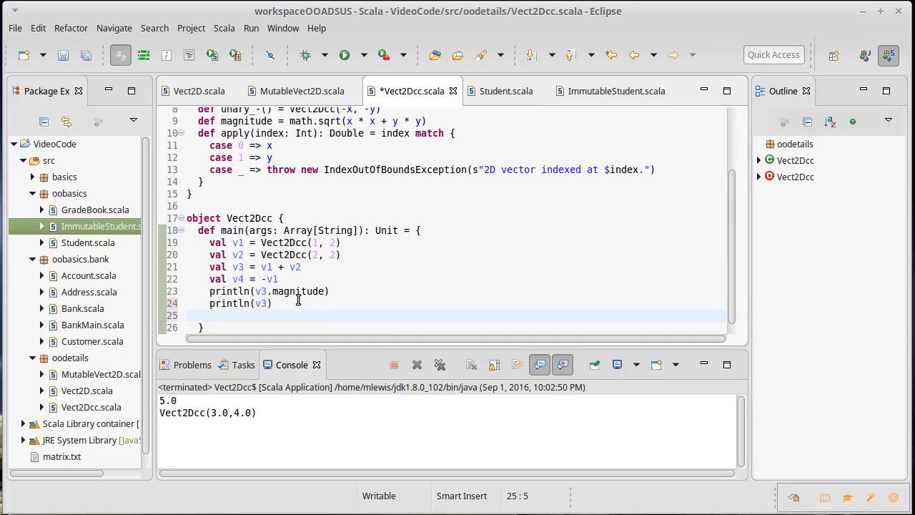
text(v3.copy())
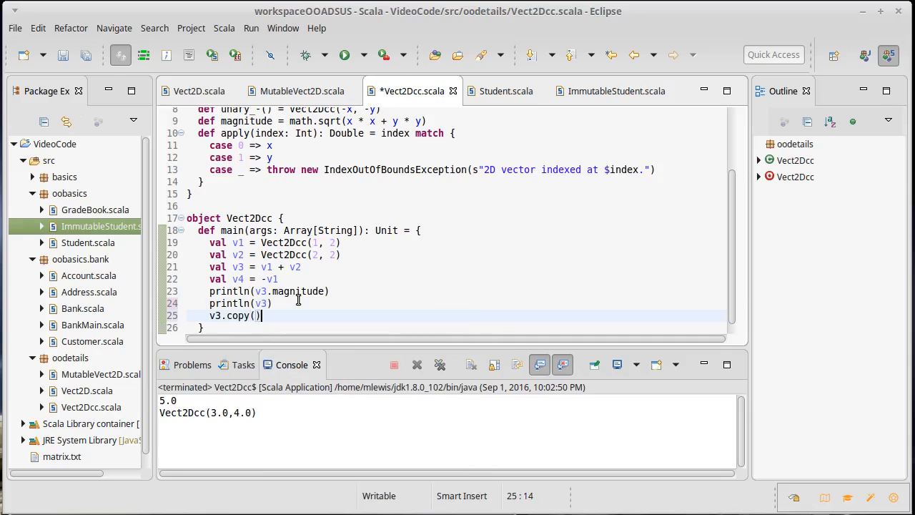
text(y =)
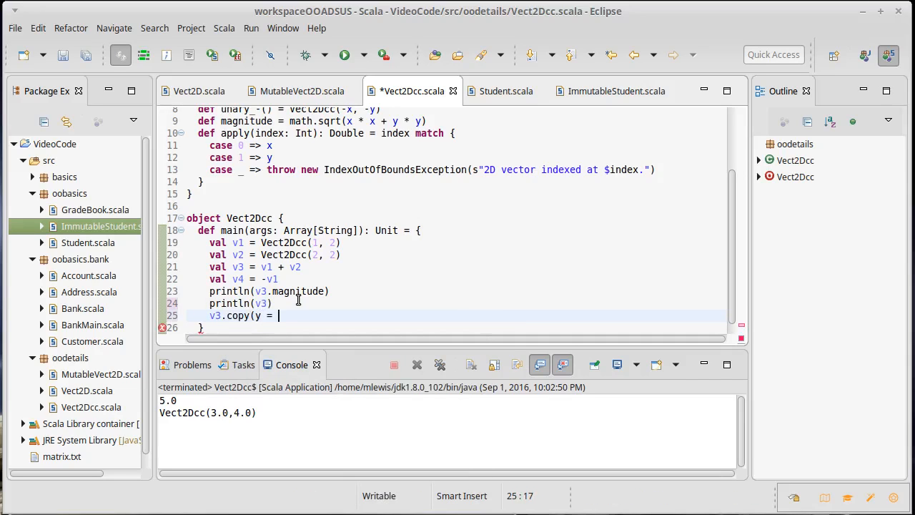
text(99))
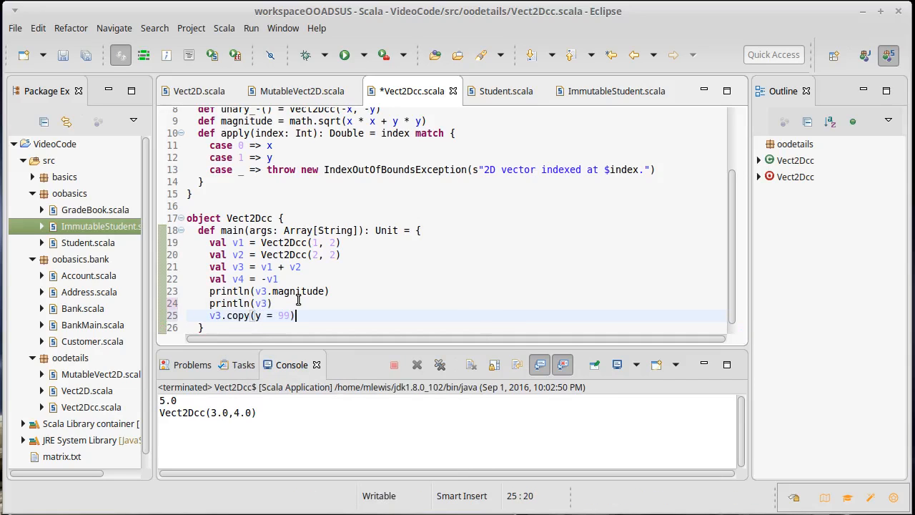
key(ctrl+s)
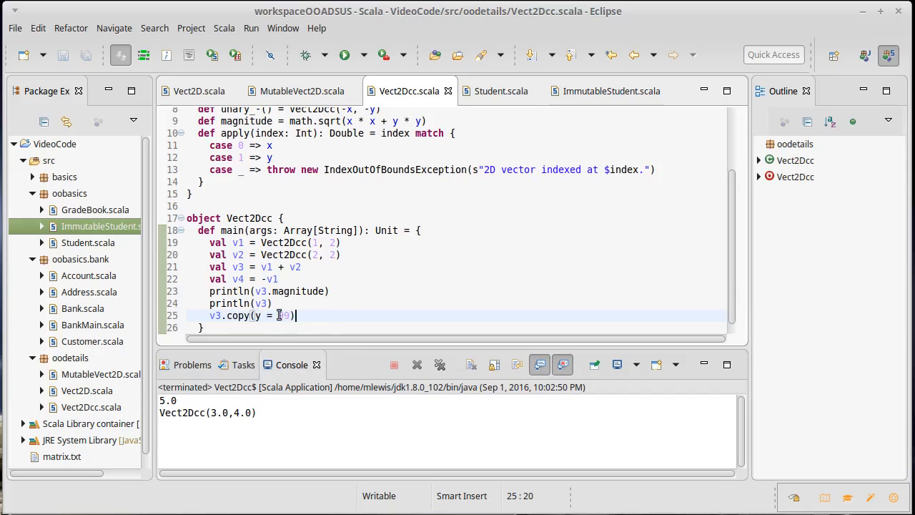
text(99)
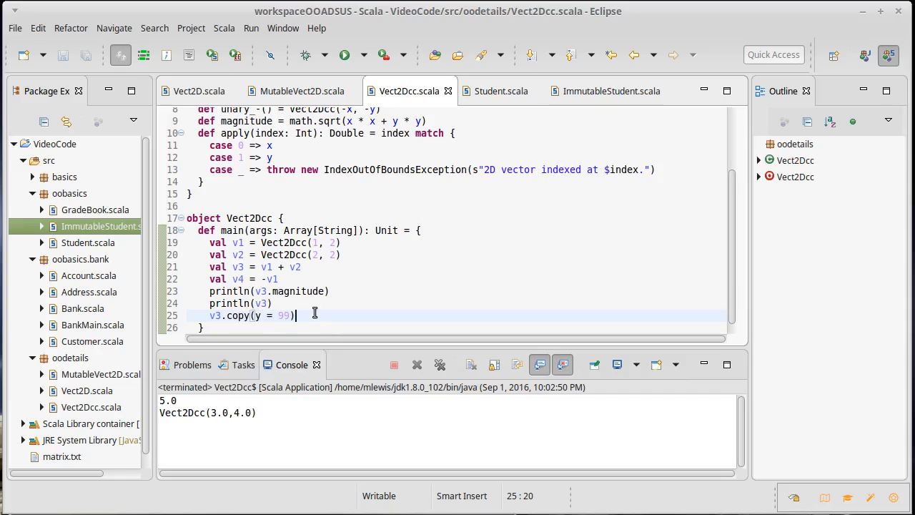
- Close Student.scala and select the new ImmutableStudent construction in addQuiz
click(611, 91)
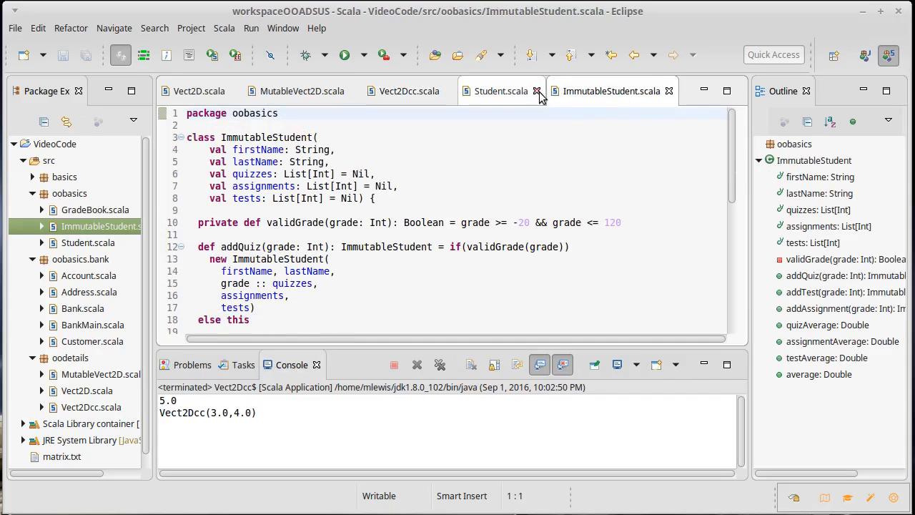
click(521, 91)
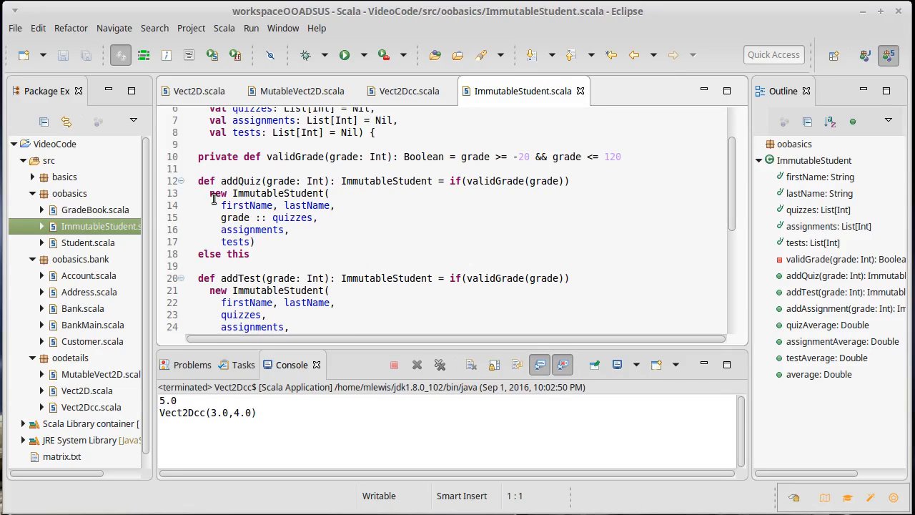
drag(210, 193, 240, 217)
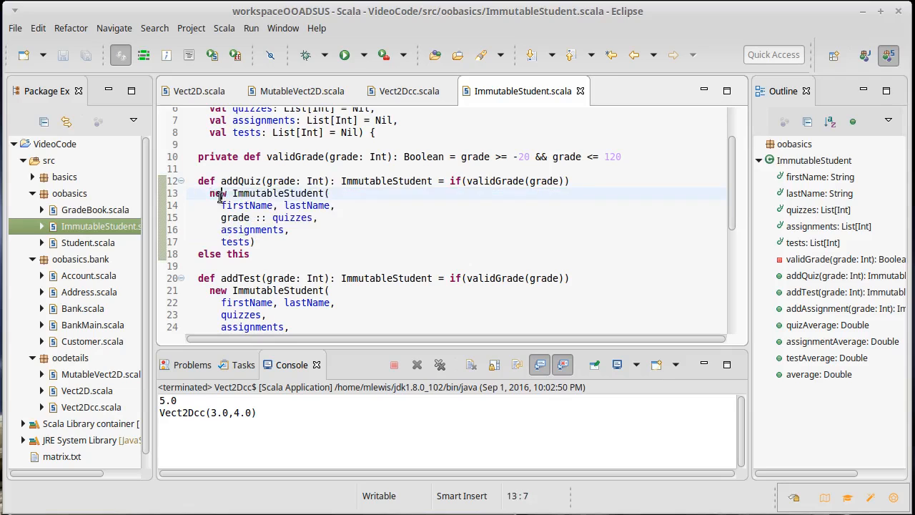
drag(210, 193, 255, 242)
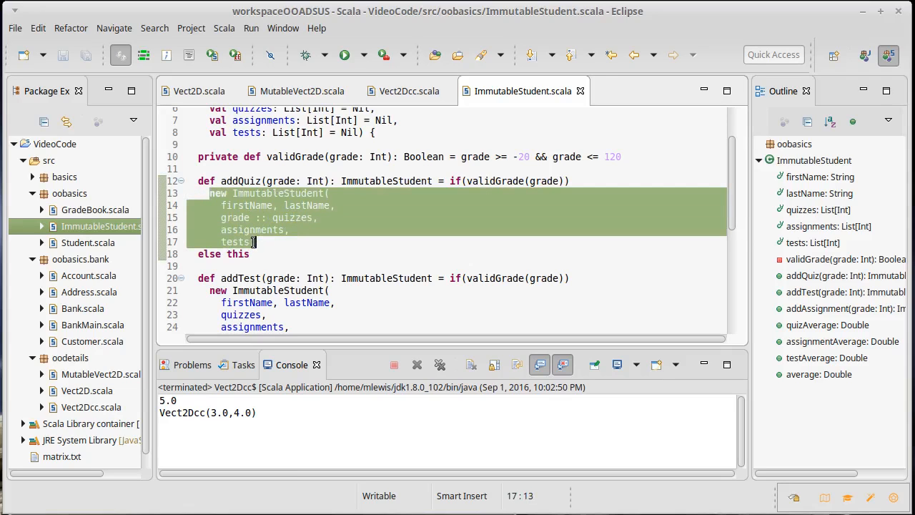
mouse_move(304, 181)
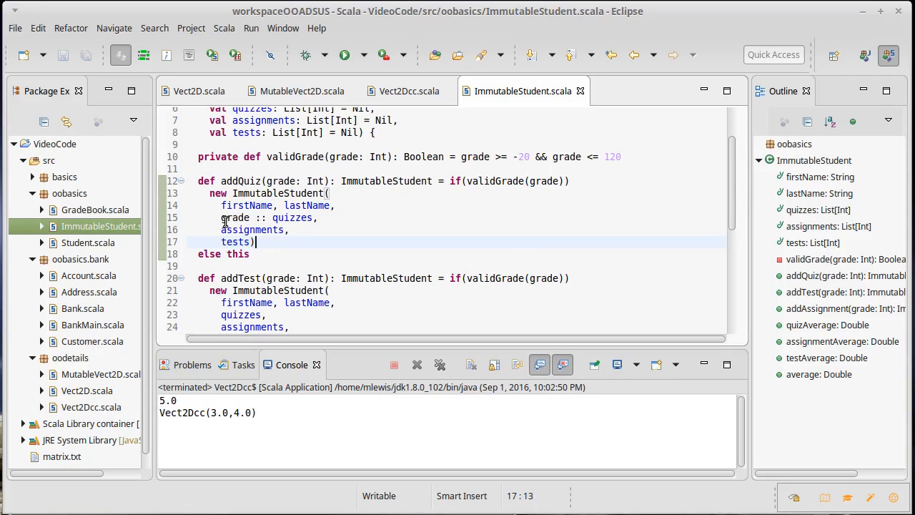
mouse_move(350, 222)
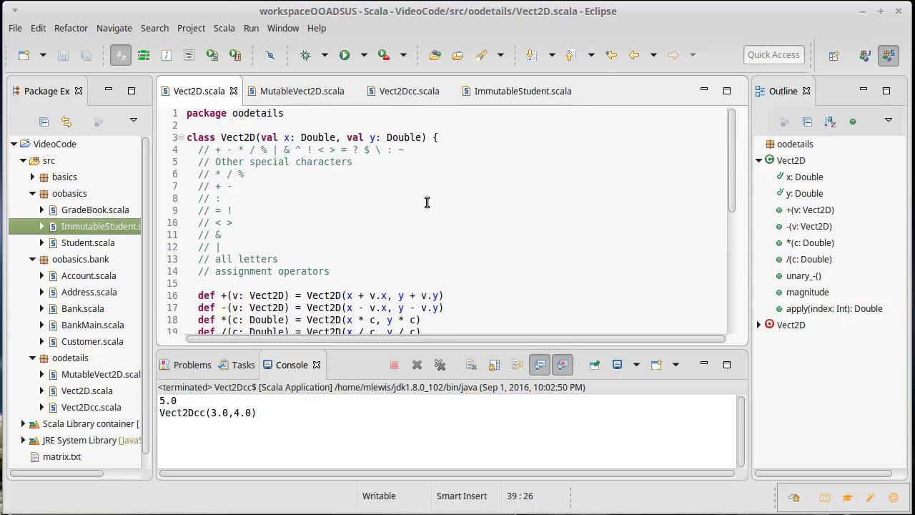
- Switch to Vect2Dcc.scala to view the case class methods
click(409, 91)
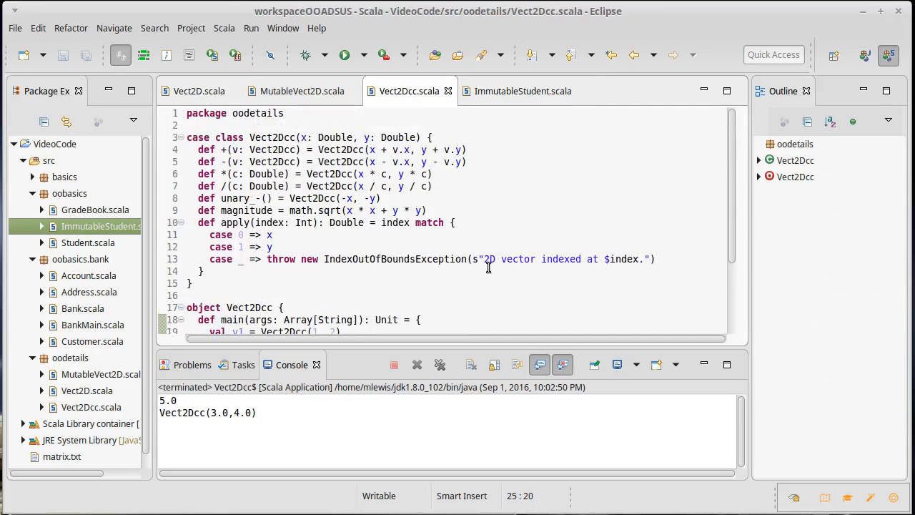
mouse_move(530, 235)
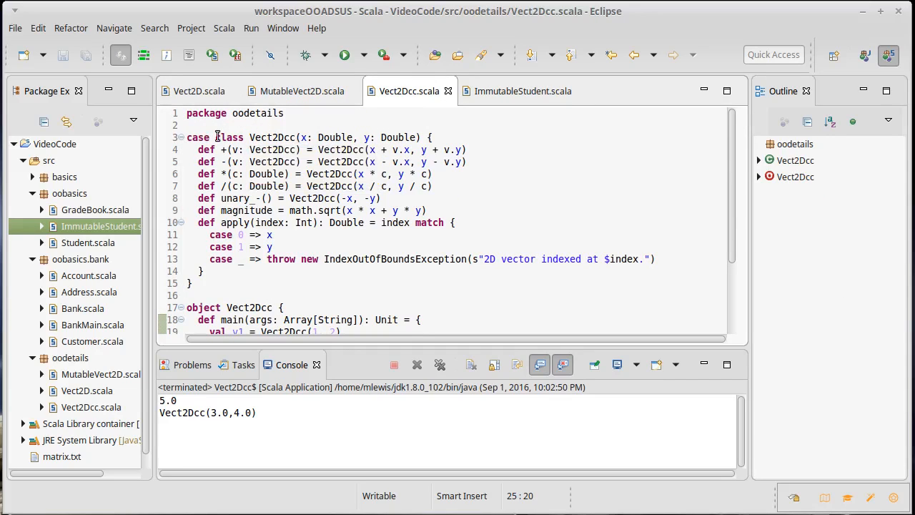
mouse_move(523, 272)
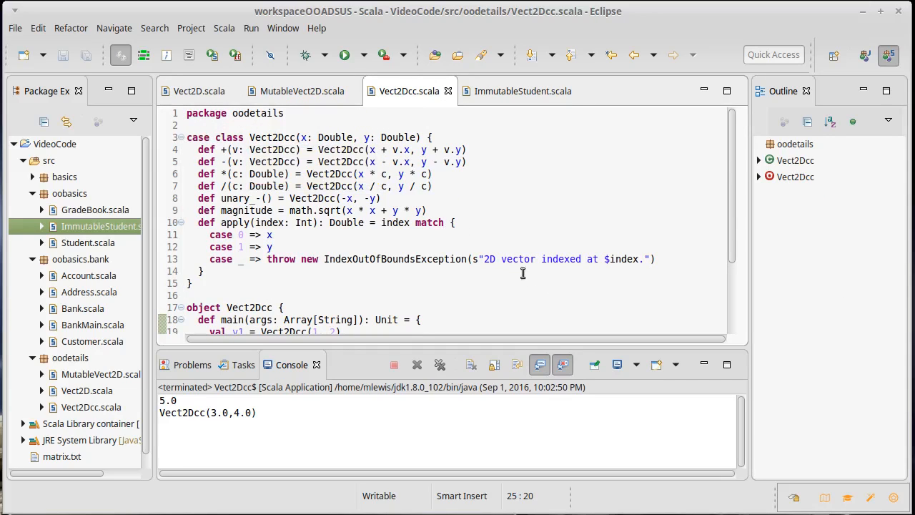